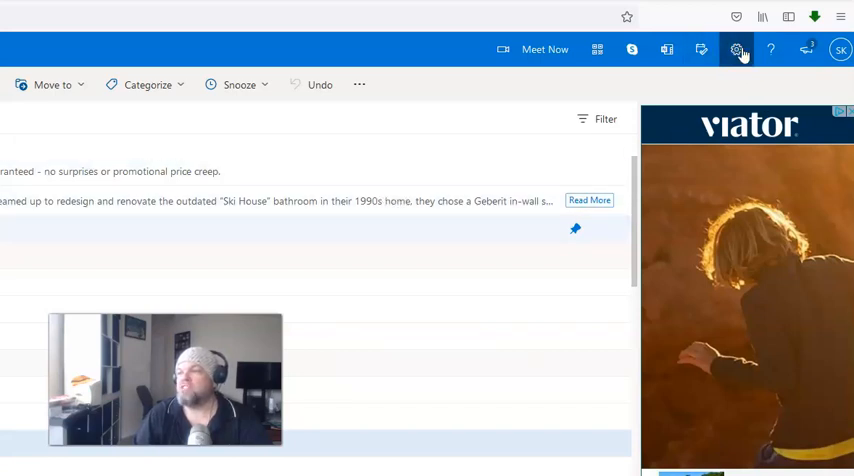
pyautogui.moveTo(725, 42)
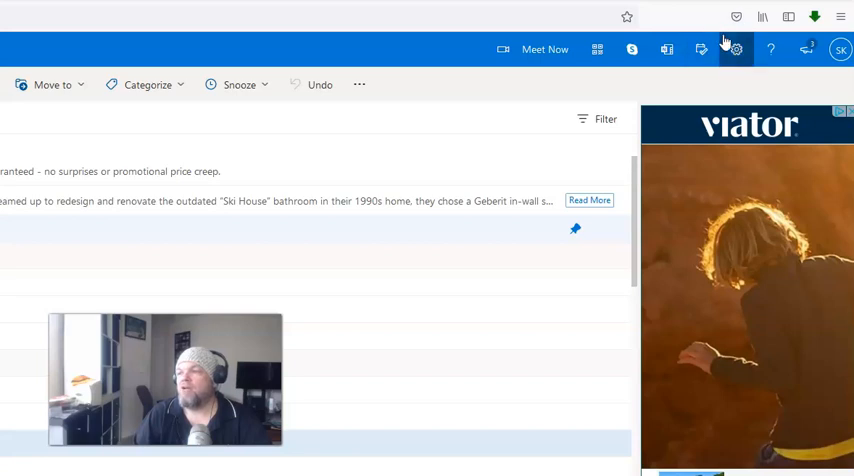
# Step: Open the quick Settings pane showing theme, dark mode, Focused Inbox and density options
pyautogui.click(735, 49)
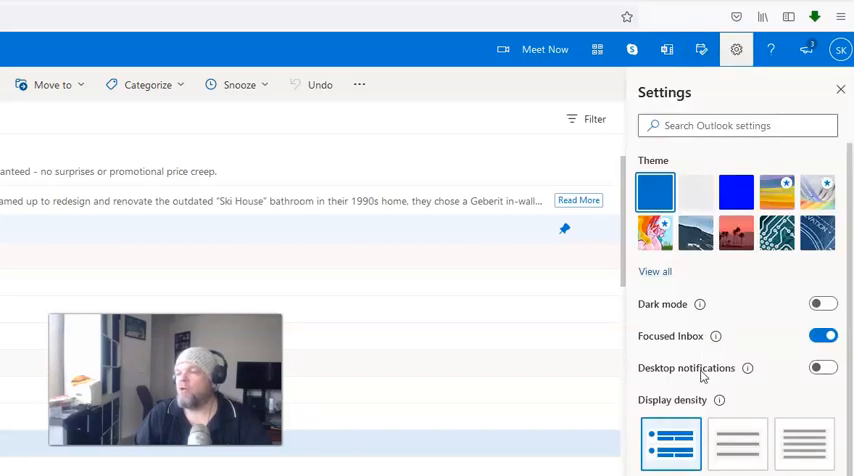
pyautogui.moveTo(786, 378)
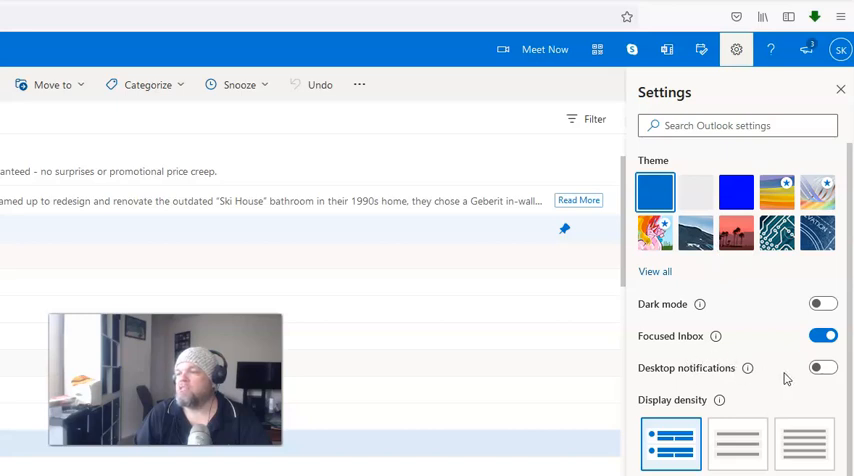